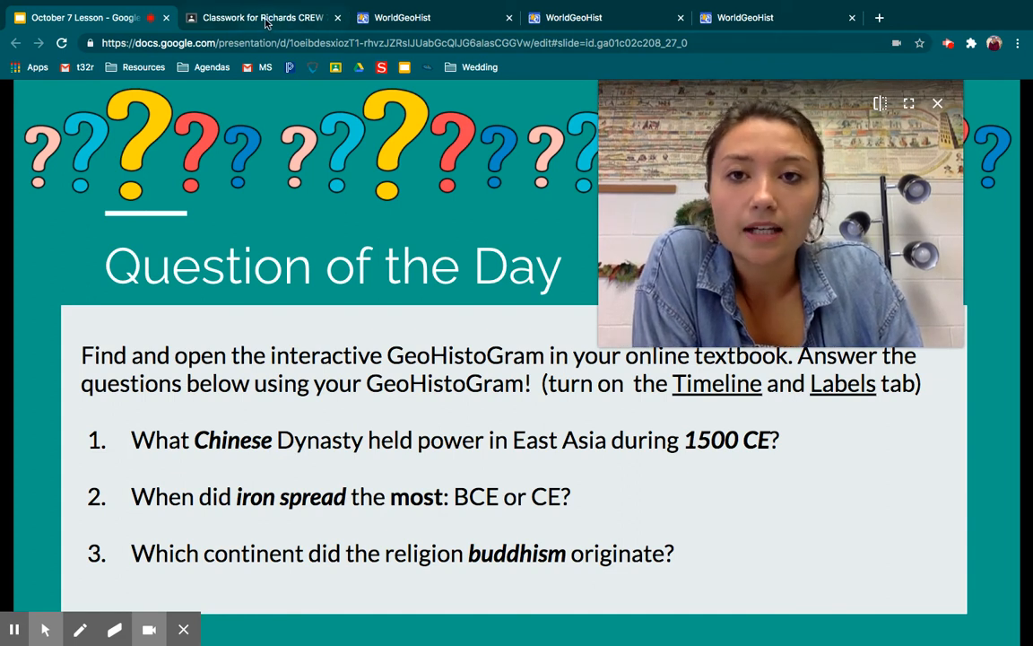
# Switch to the 'Classwork for Richards CREW' Google Classroom tab
pyautogui.click(263, 17)
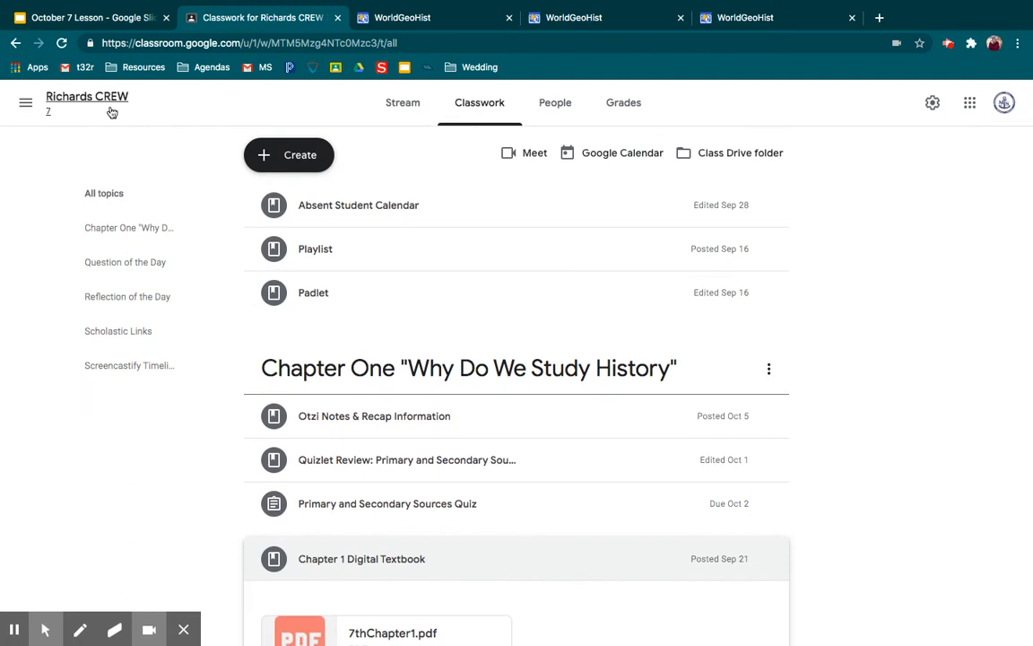
# Open the class's Classwork list and scroll to the Chapter 1 Digital Textbook post
pyautogui.click(403, 102)
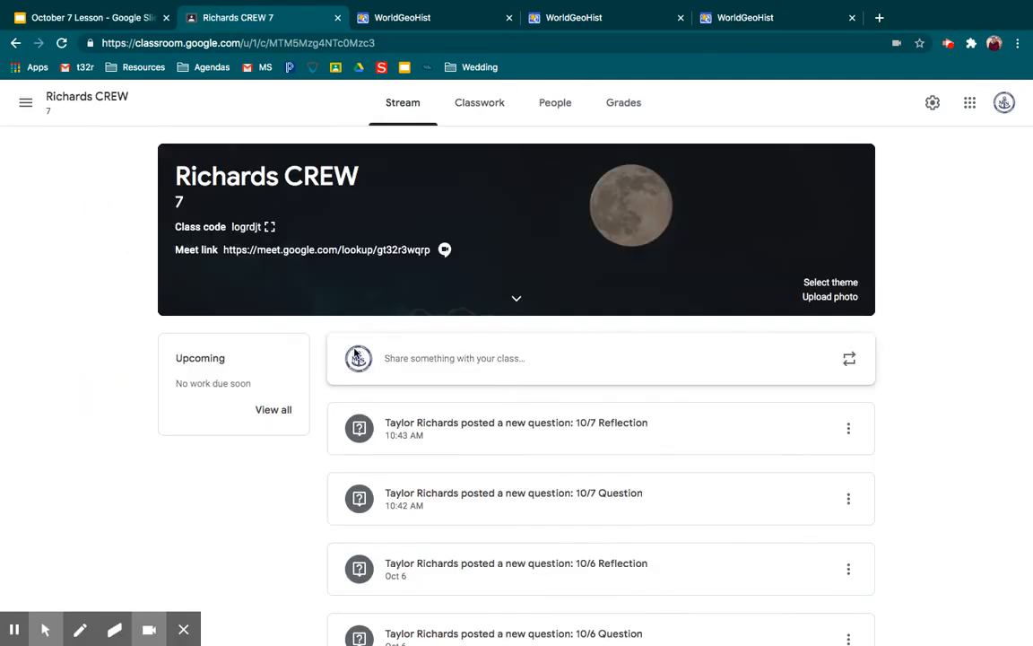
pyautogui.click(479, 102)
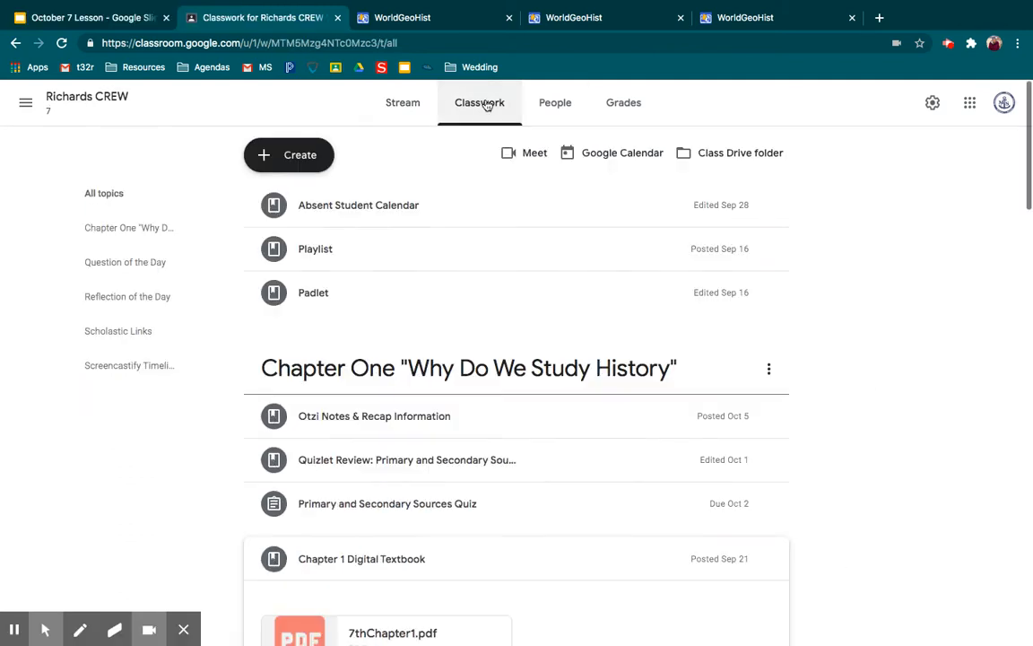
pyautogui.scroll(-3)
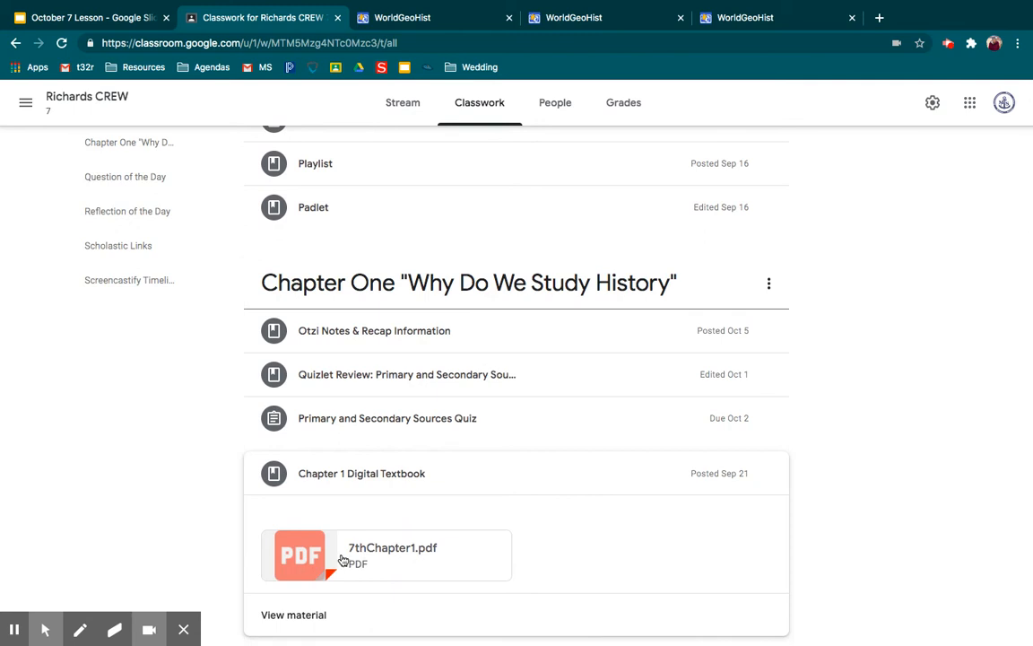
pyautogui.moveTo(313, 478)
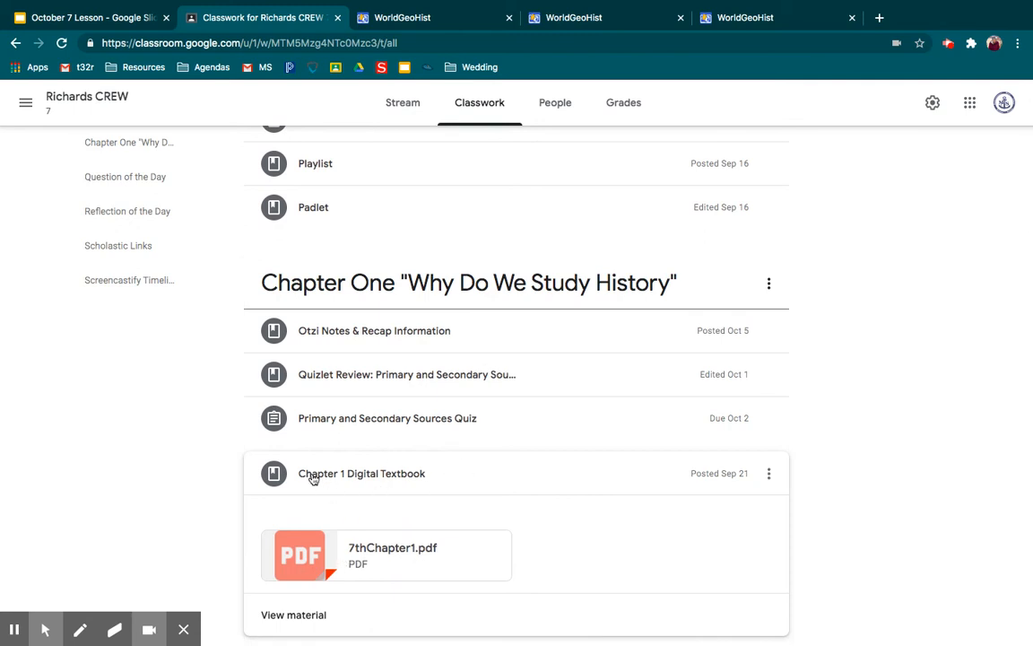
pyautogui.moveTo(423, 440)
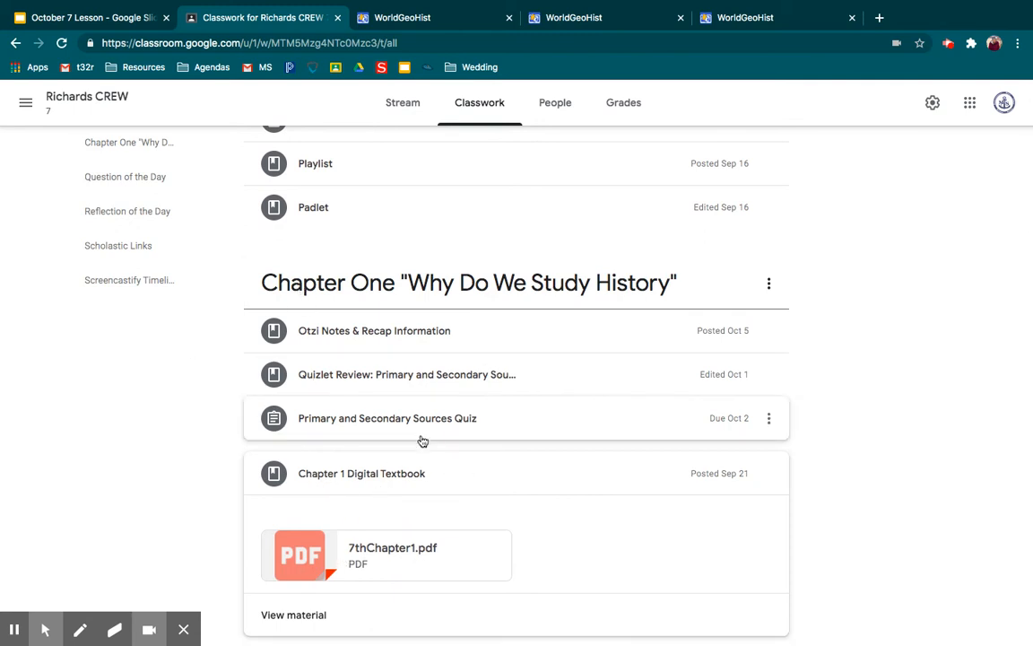
# Open 7thChapter1.pdf, scroll to page 24, and launch the Interactive 1.9 World GeoHistoGram
pyautogui.click(386, 554)
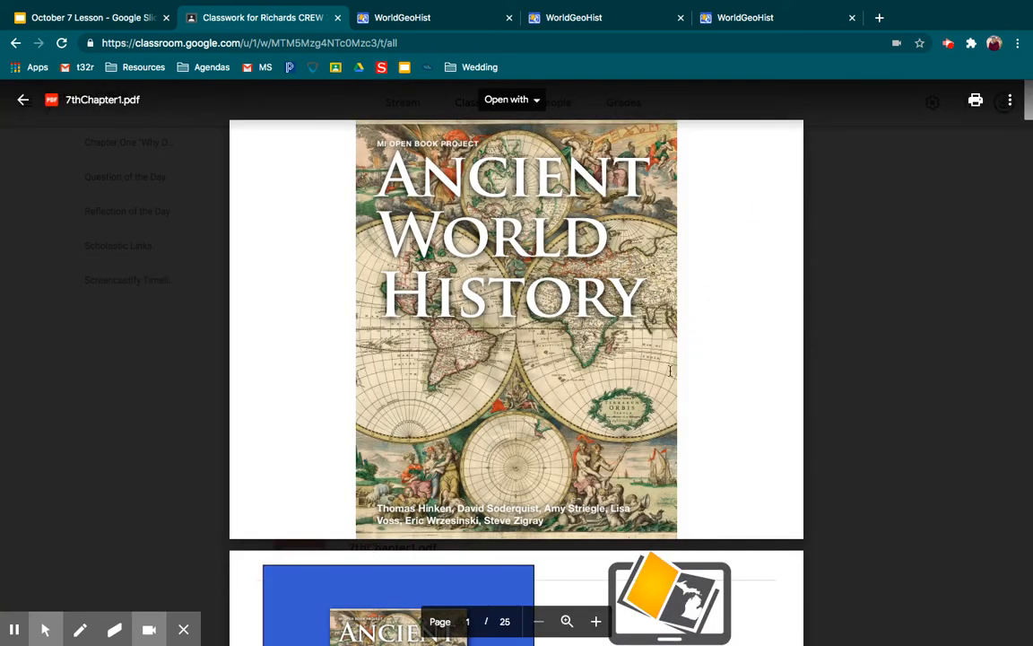
pyautogui.scroll(-3)
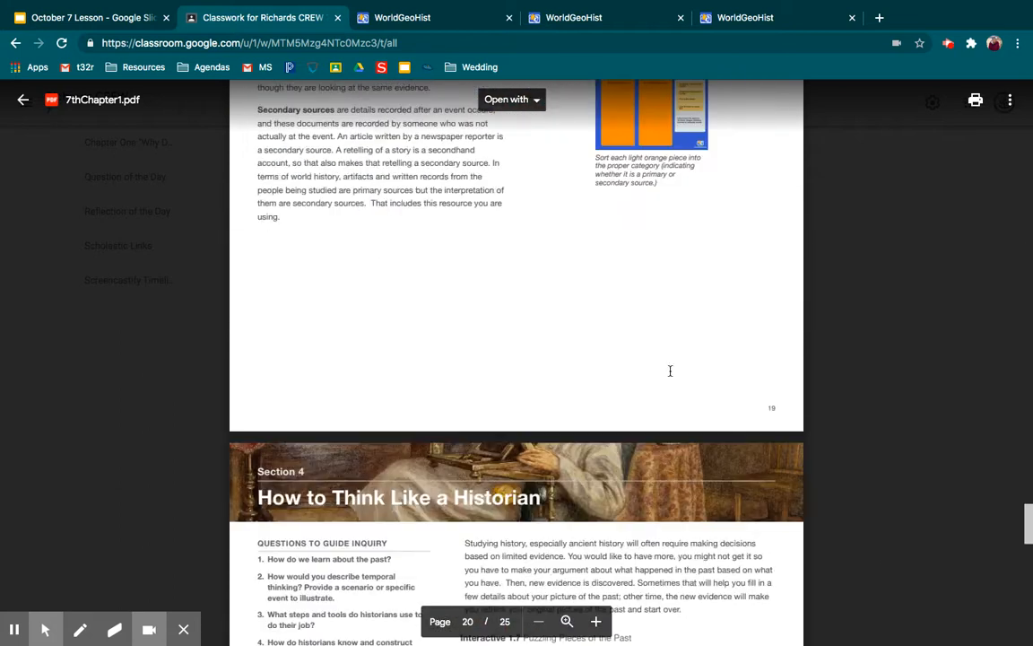
pyautogui.scroll(-3)
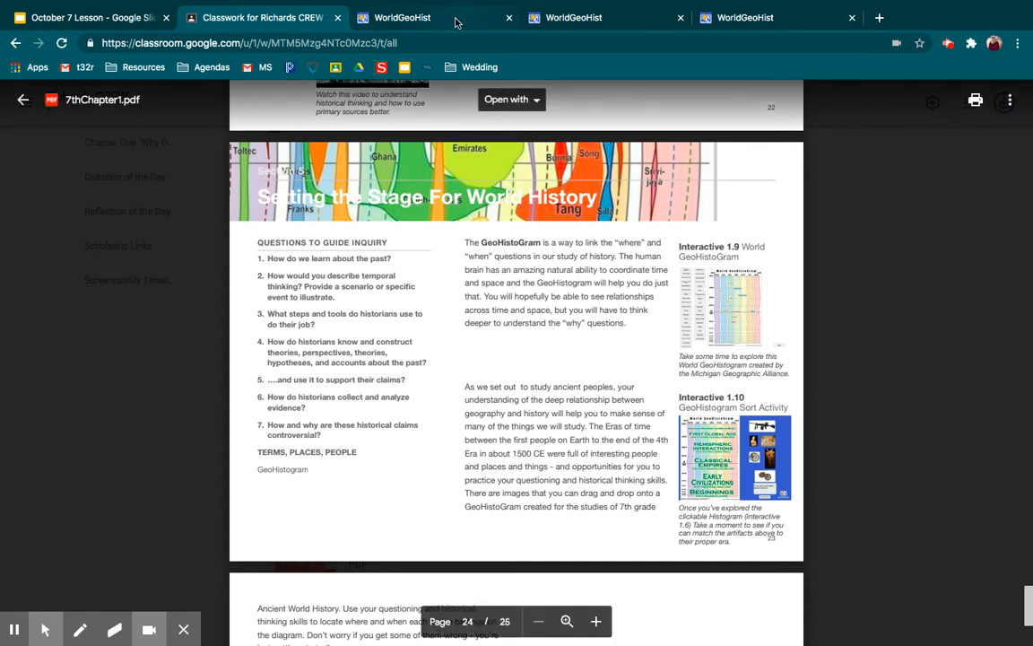
pyautogui.moveTo(453, 24)
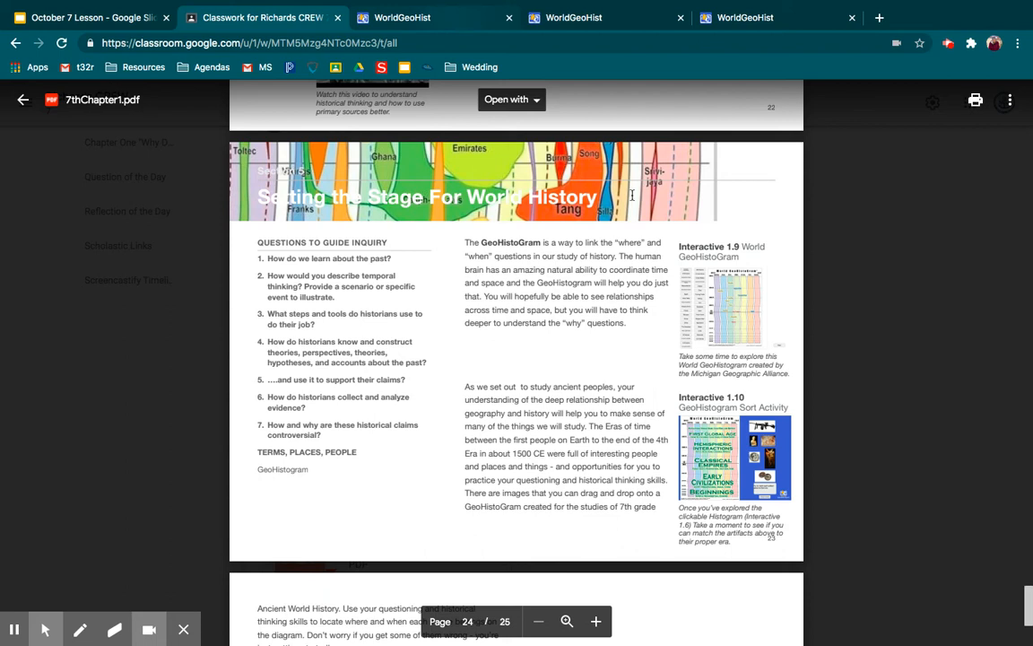
pyautogui.click(404, 17)
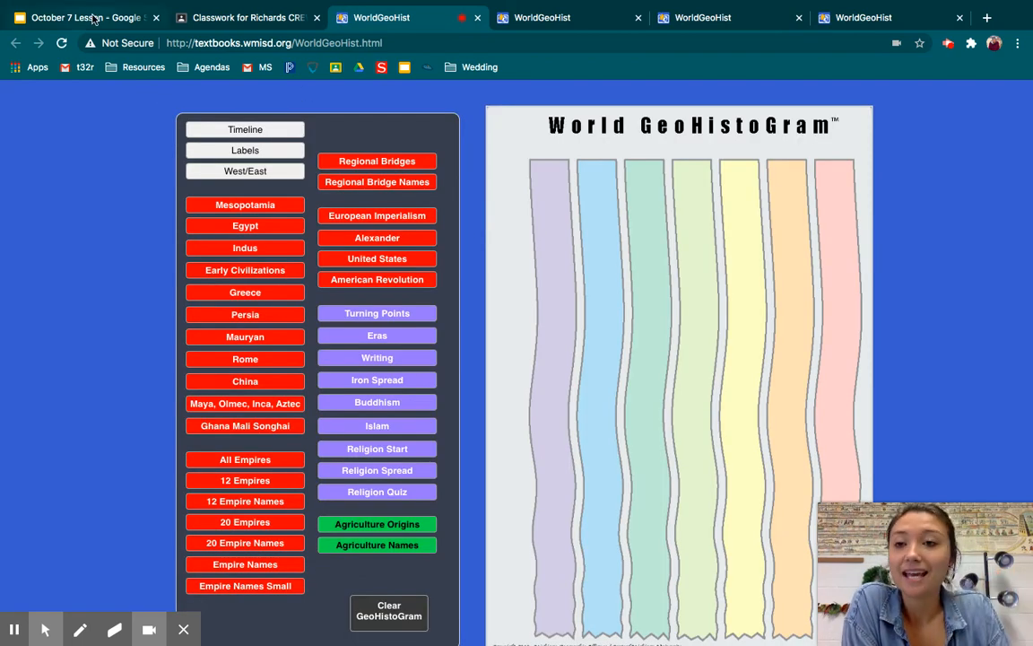
# Switch back to the October 7 Lesson Question of the Day slide
pyautogui.click(81, 17)
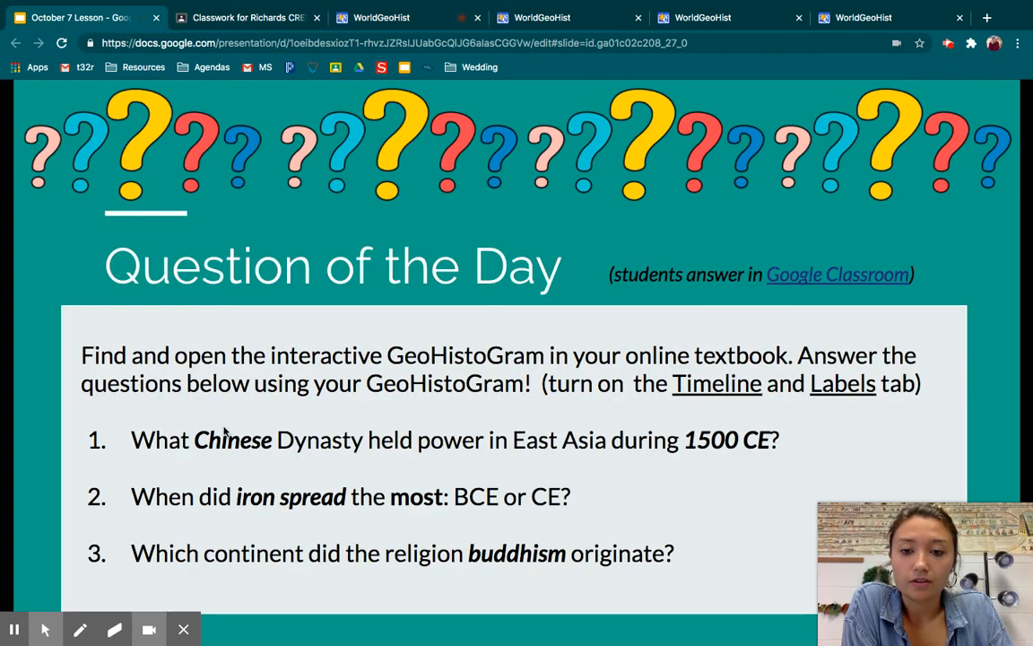
pyautogui.moveTo(340, 457)
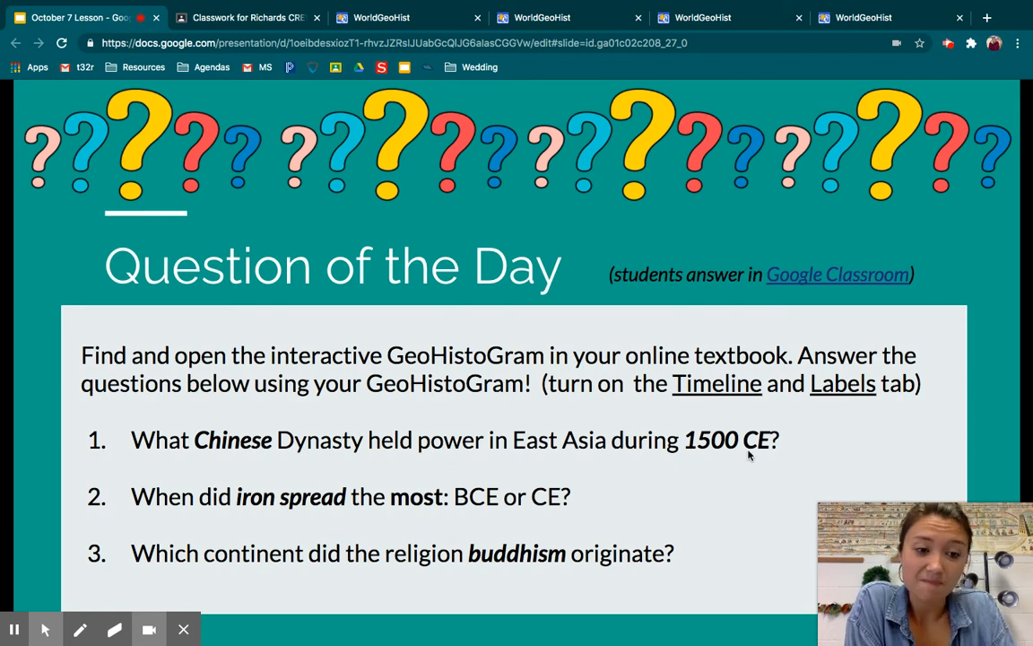
pyautogui.moveTo(581, 375)
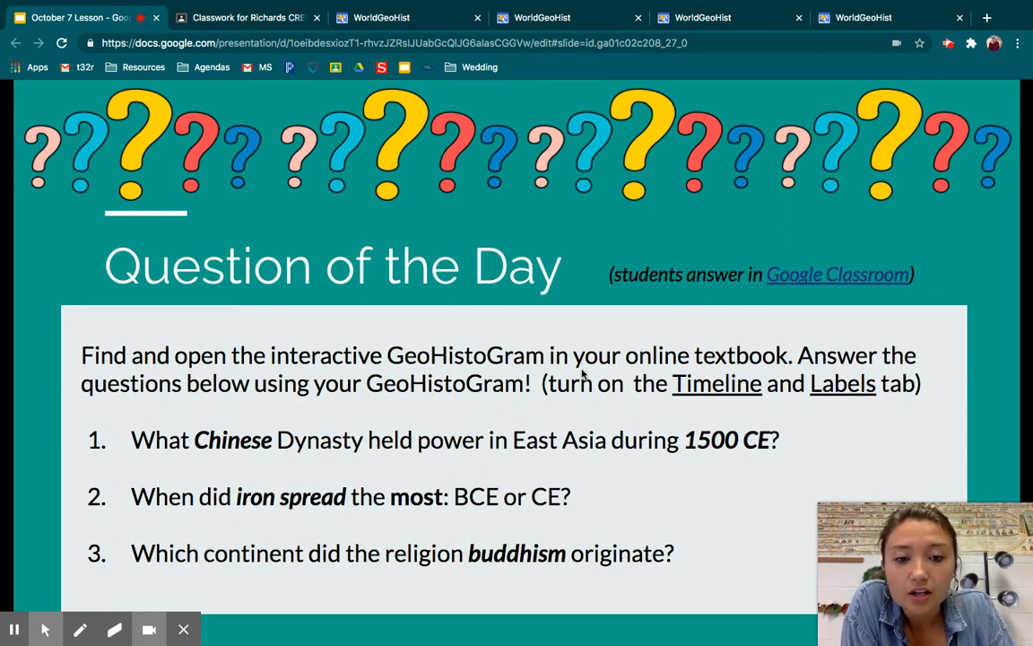
pyautogui.moveTo(888, 401)
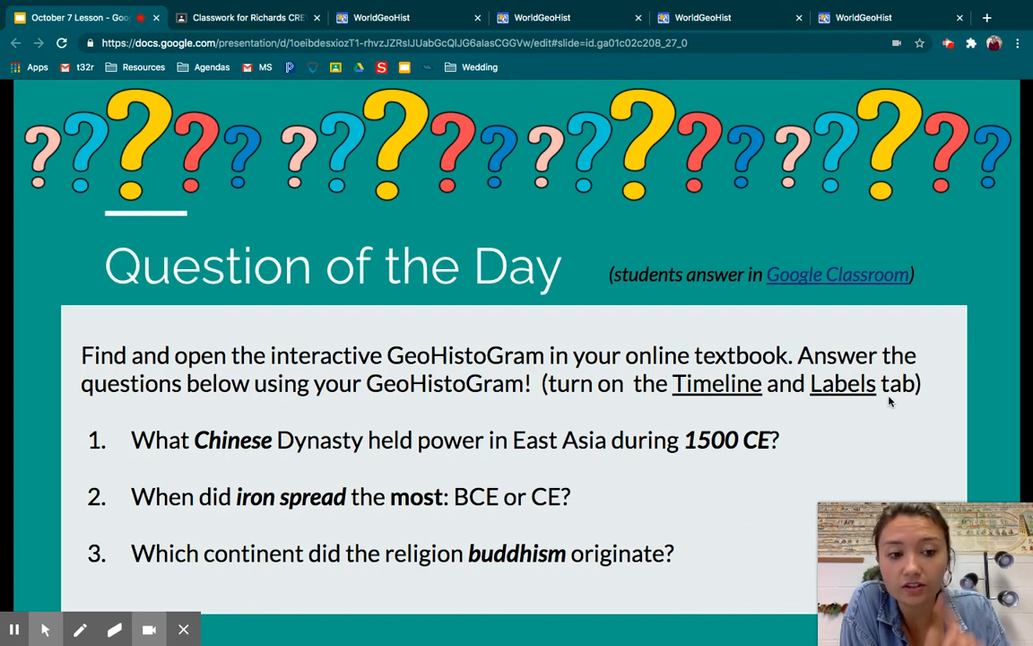
# Turn on Timeline and Labels in the World GeoHistoGram to show dates and region columns
pyautogui.click(382, 18)
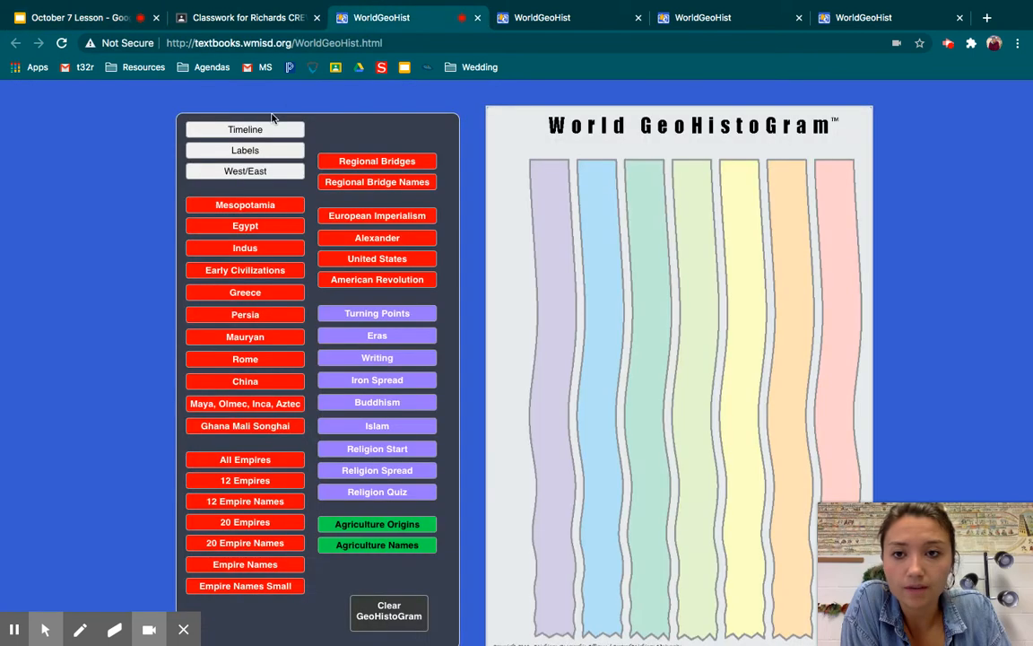
pyautogui.click(245, 150)
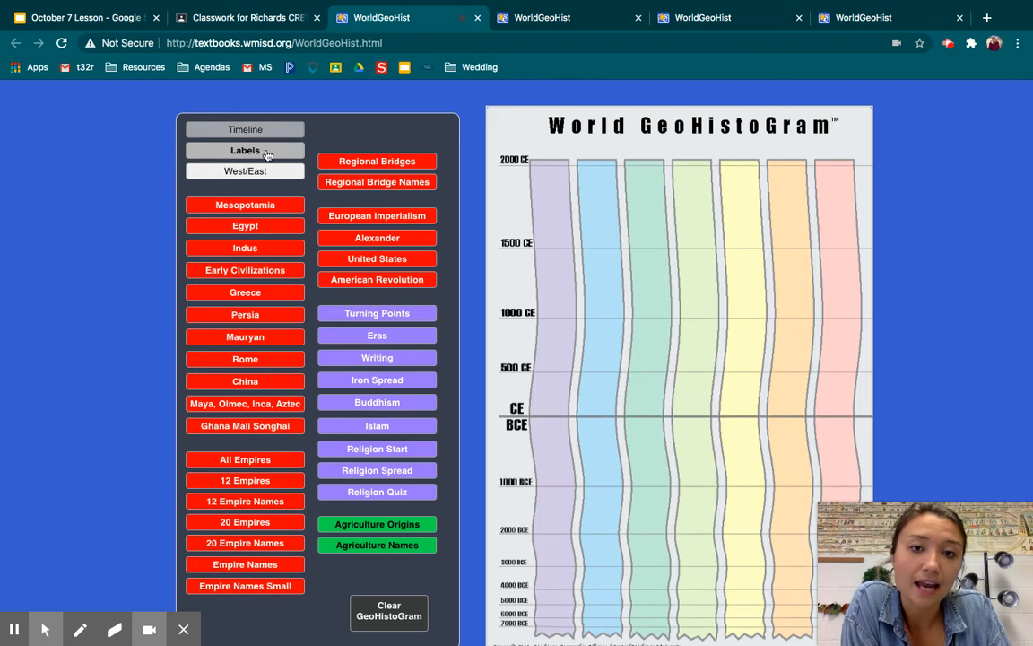
pyautogui.click(244, 150)
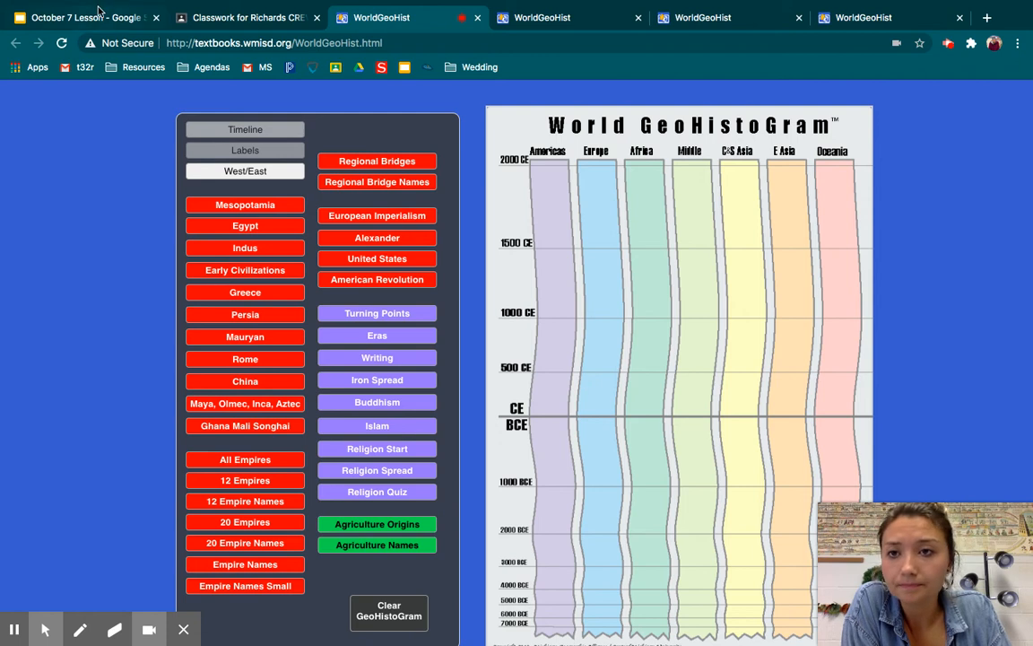
pyautogui.click(81, 17)
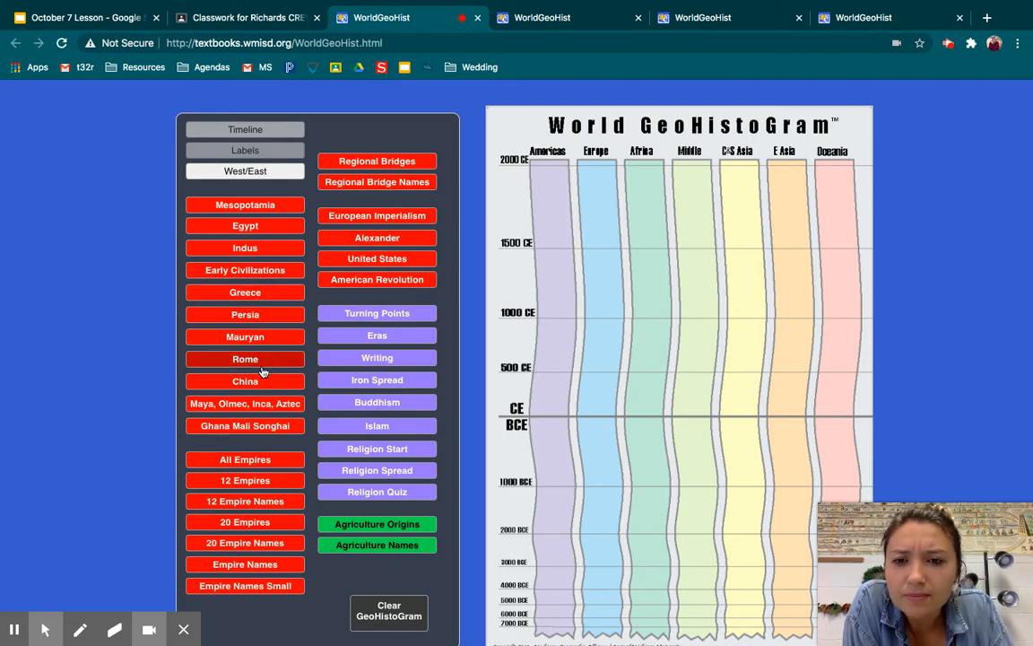
# Show China's dynasties, then draw a red pen arrow from 1500 CE to Ming
pyautogui.click(245, 380)
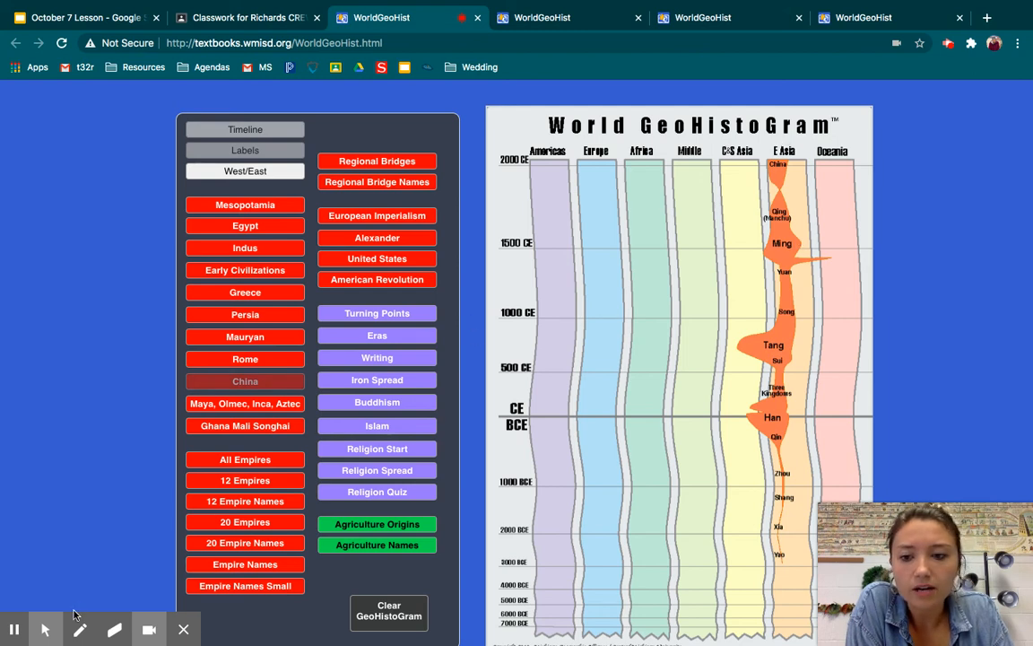
pyautogui.click(80, 629)
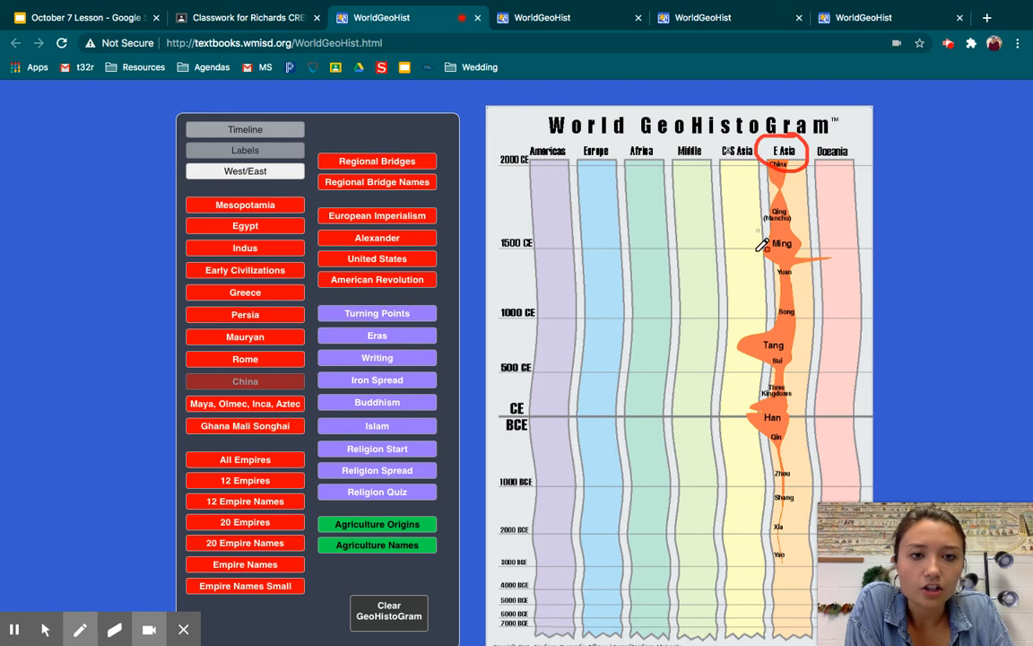
pyautogui.moveTo(735, 500)
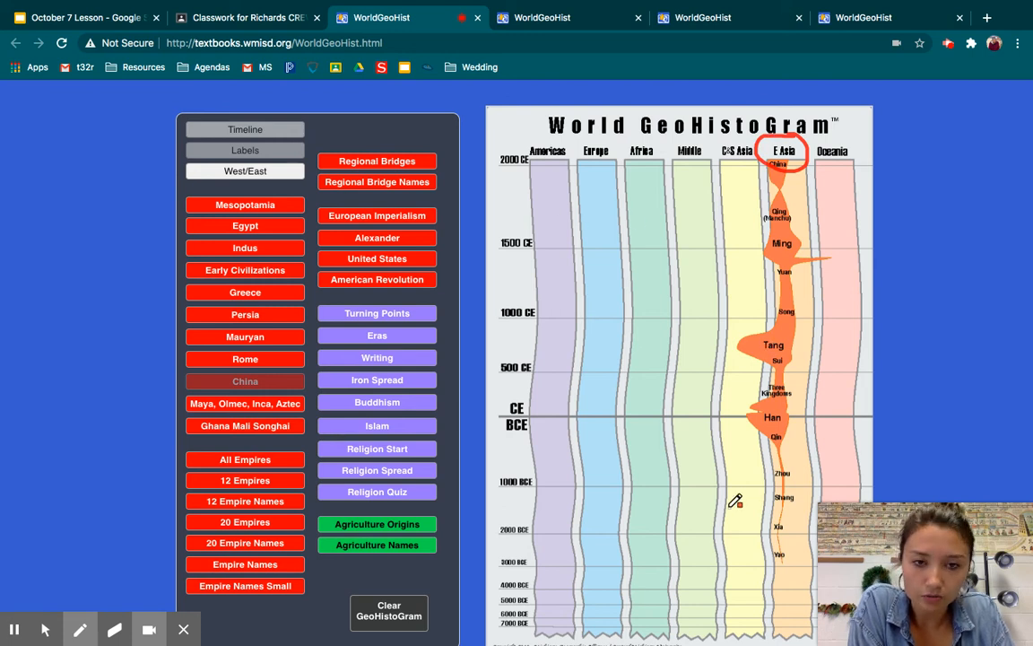
pyautogui.moveTo(616, 296)
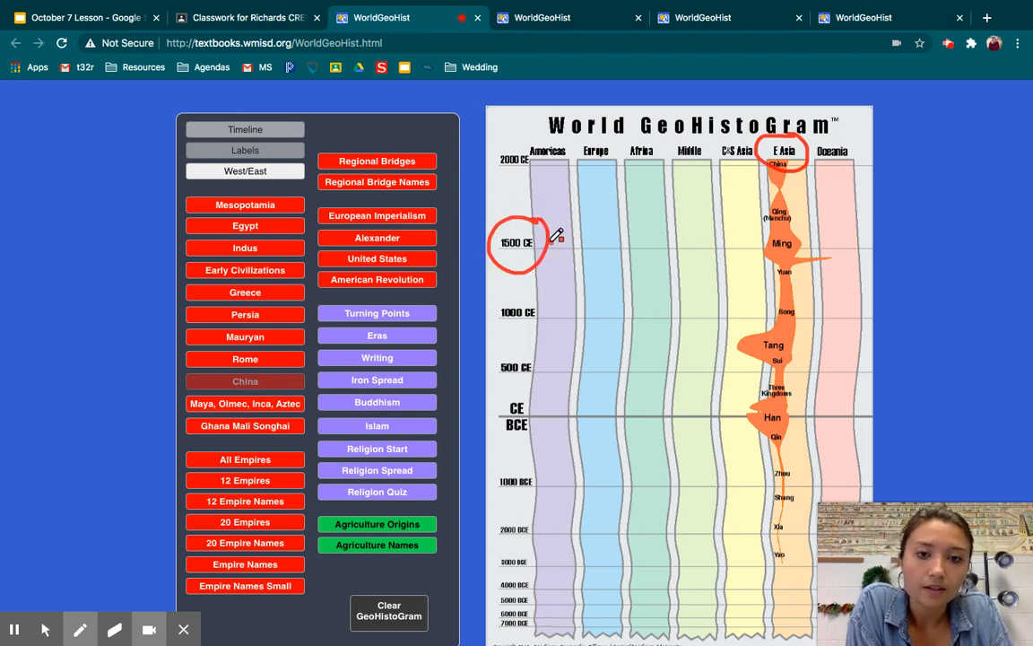
pyautogui.moveTo(551, 242); pyautogui.dragTo(735, 245)
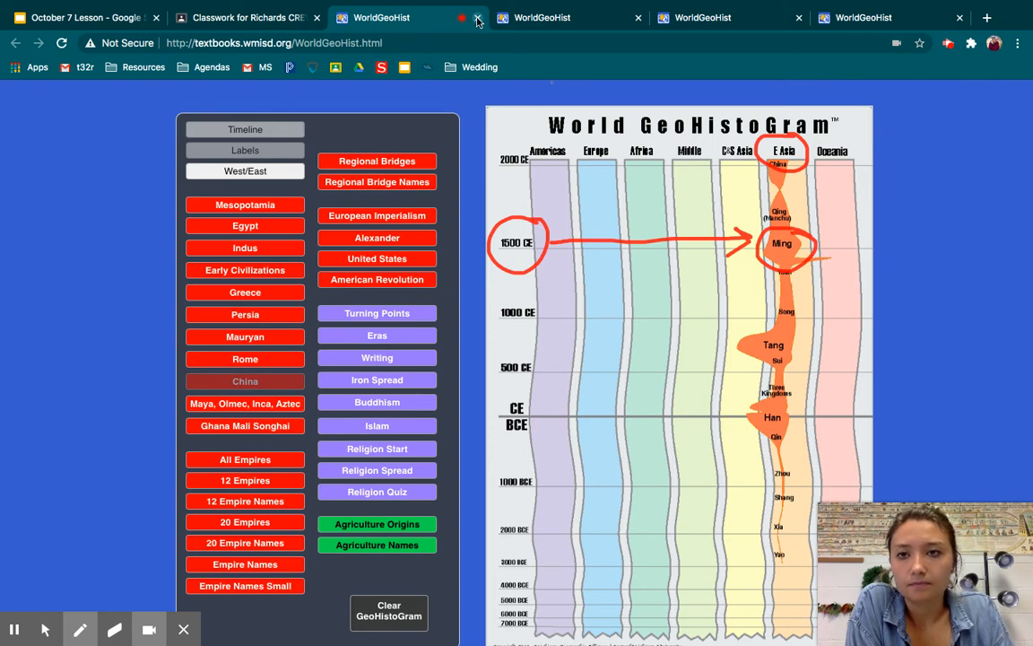
# Close the Ming-annotated GeoHistoGram to return to the question slide
pyautogui.click(81, 17)
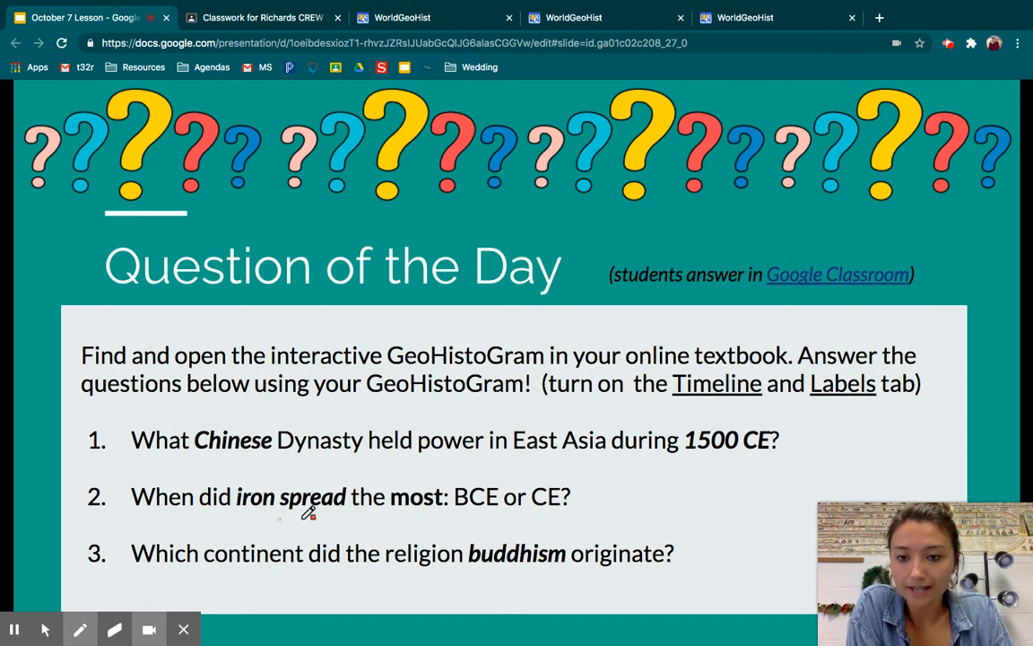
pyautogui.moveTo(533, 504)
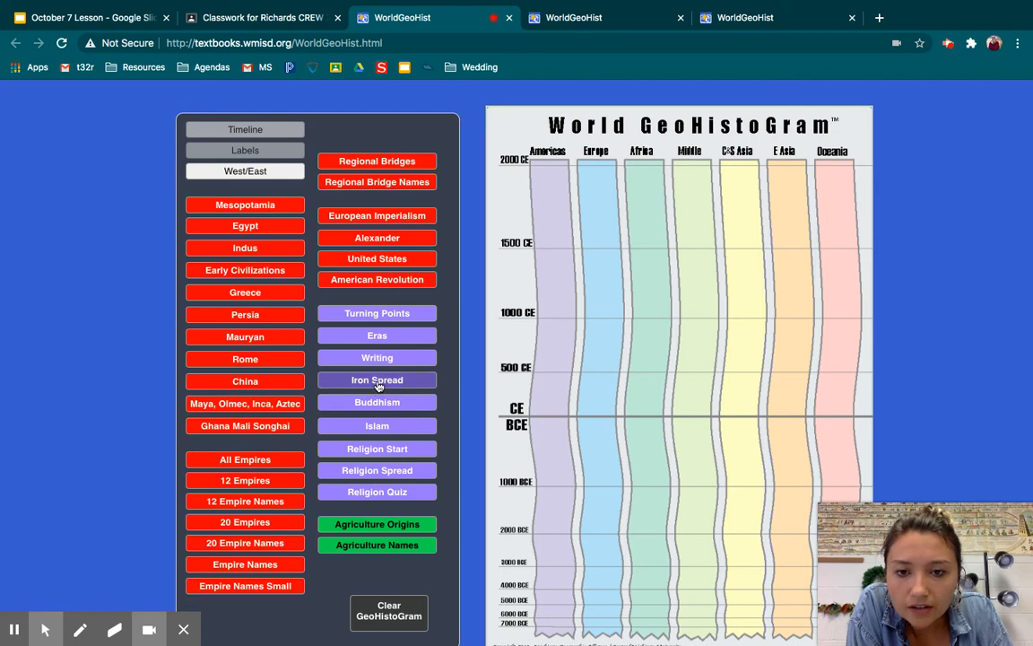
# Show the Iron Spread markers and draw a red pen arc over the BCE markers
pyautogui.click(376, 380)
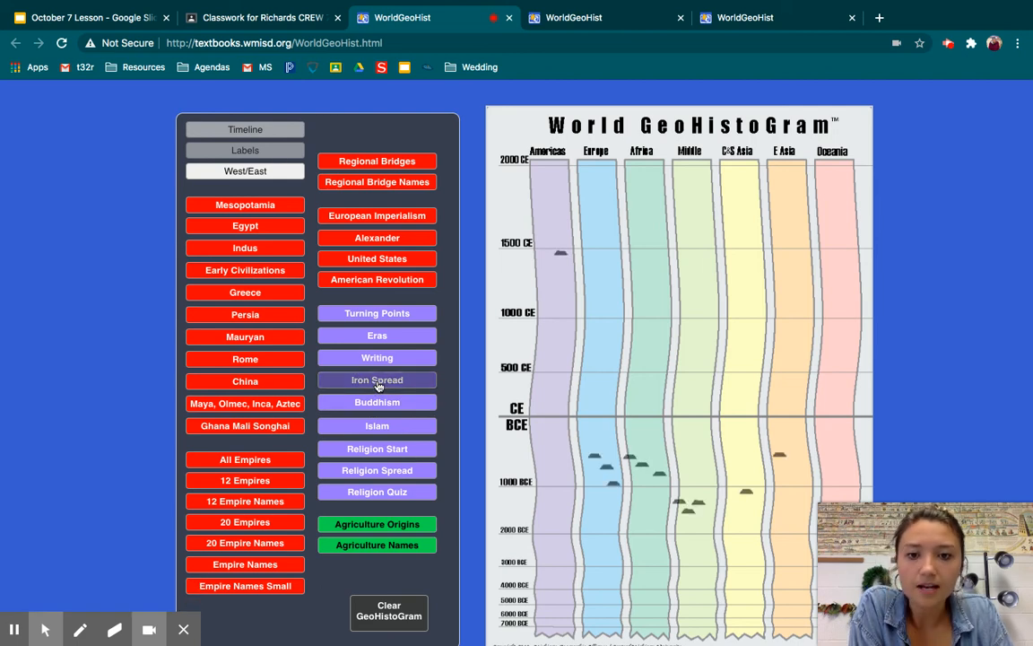
pyautogui.click(377, 379)
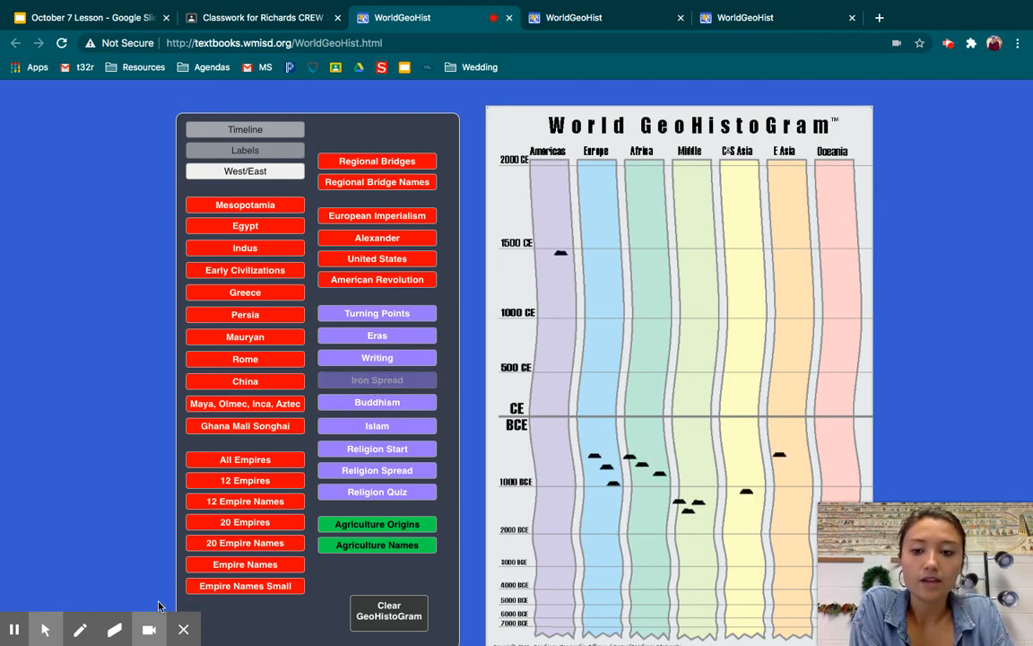
pyautogui.click(80, 628)
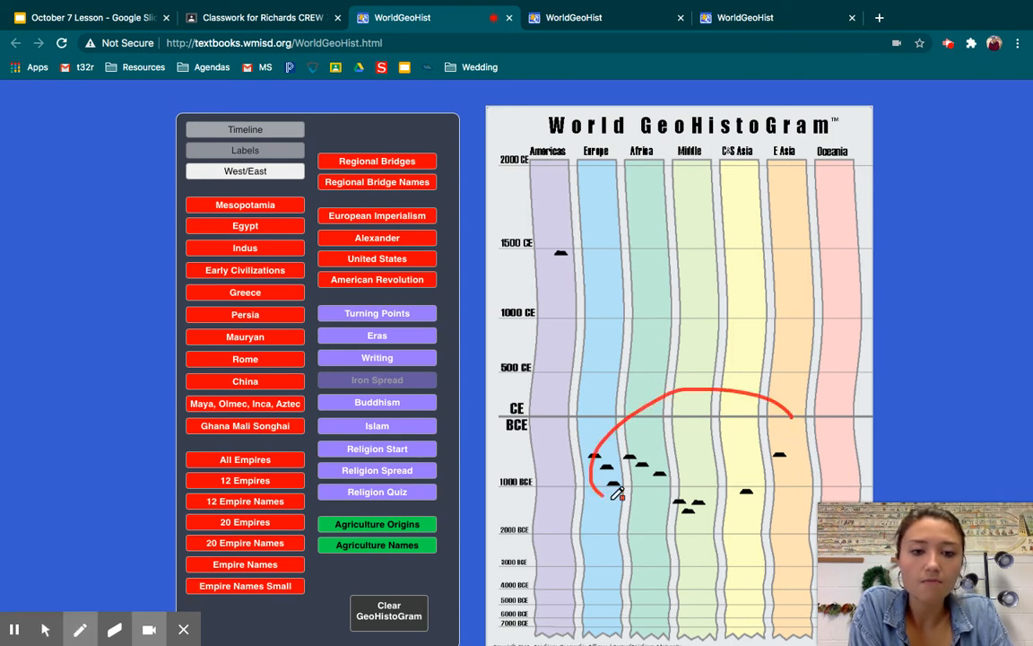
pyautogui.moveTo(592, 484); pyautogui.dragTo(659, 224)
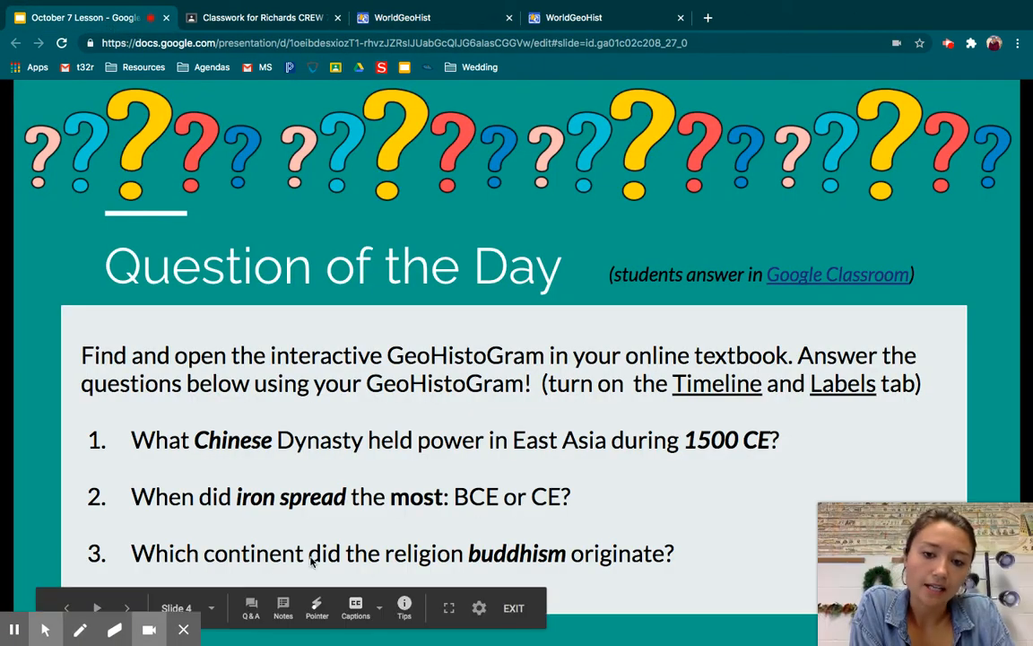
pyautogui.moveTo(627, 569)
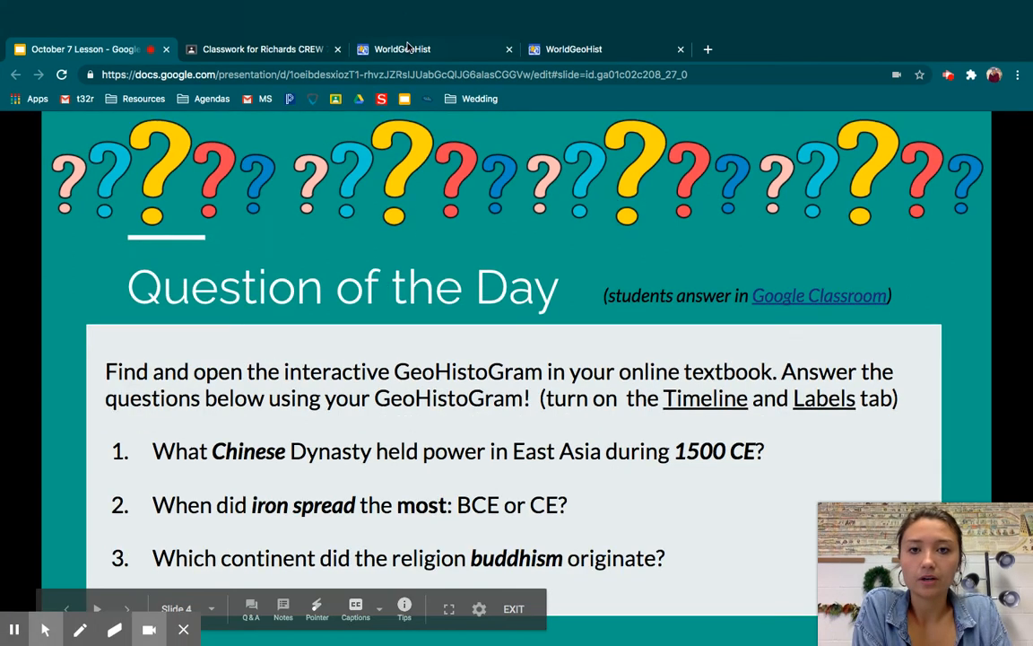
# Open the next blank WorldGeoHist tab for the Buddhism question
pyautogui.click(401, 50)
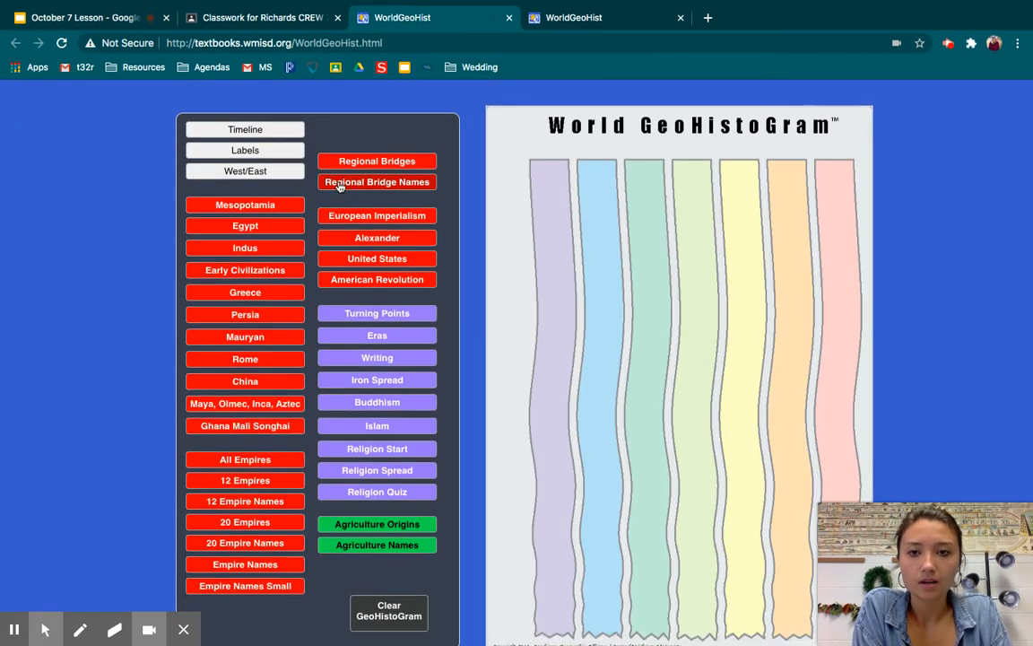
# Turn on timeline and labels, show Buddhism, and circle the C&S Asia heading in red
pyautogui.click(245, 150)
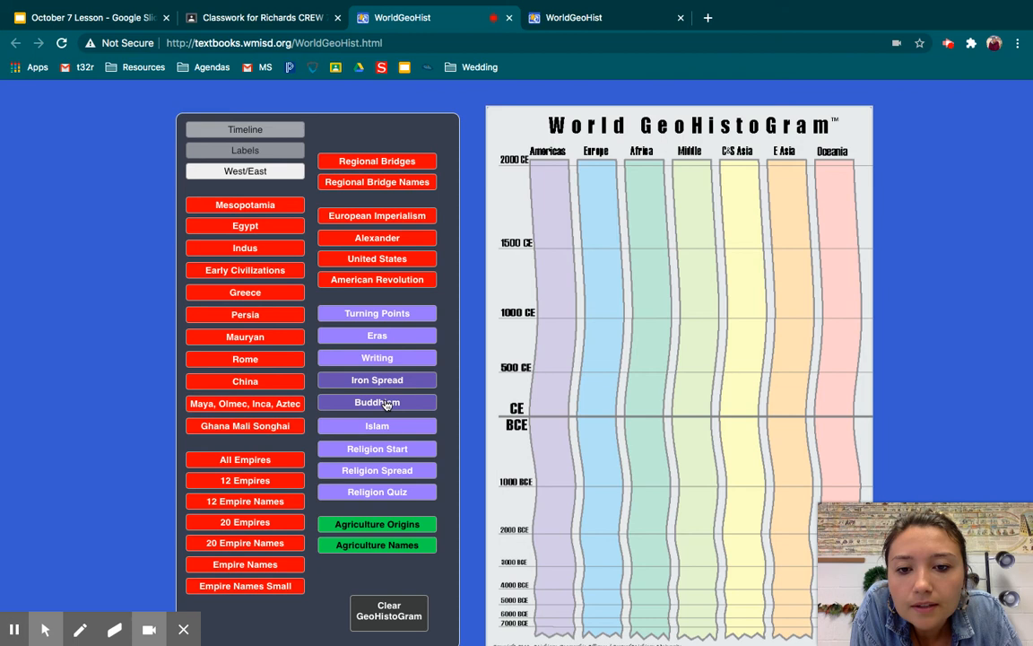
pyautogui.click(377, 402)
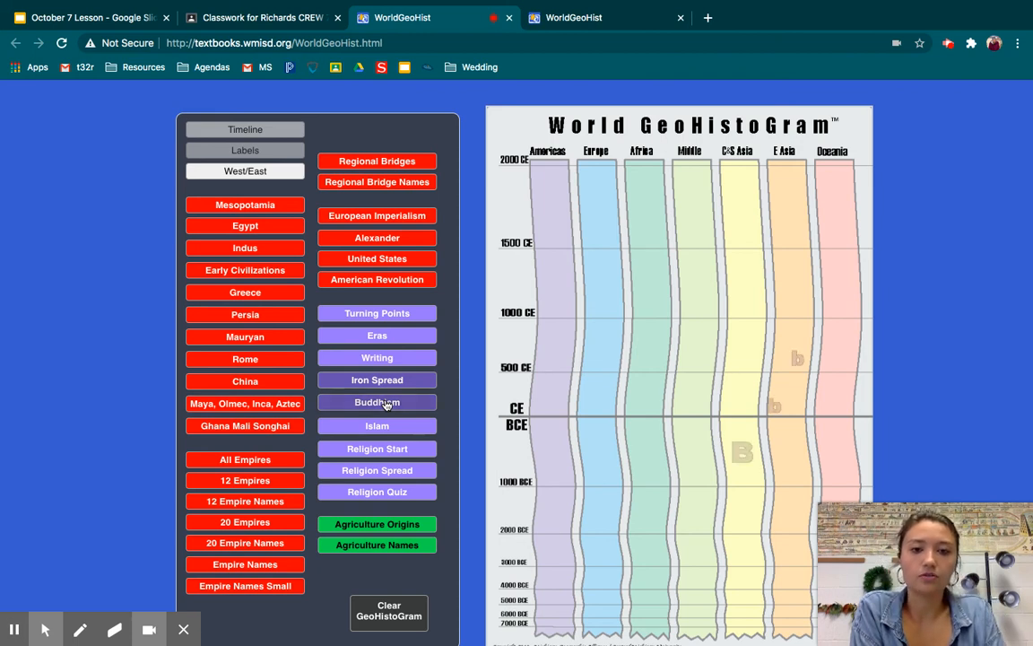
pyautogui.click(377, 402)
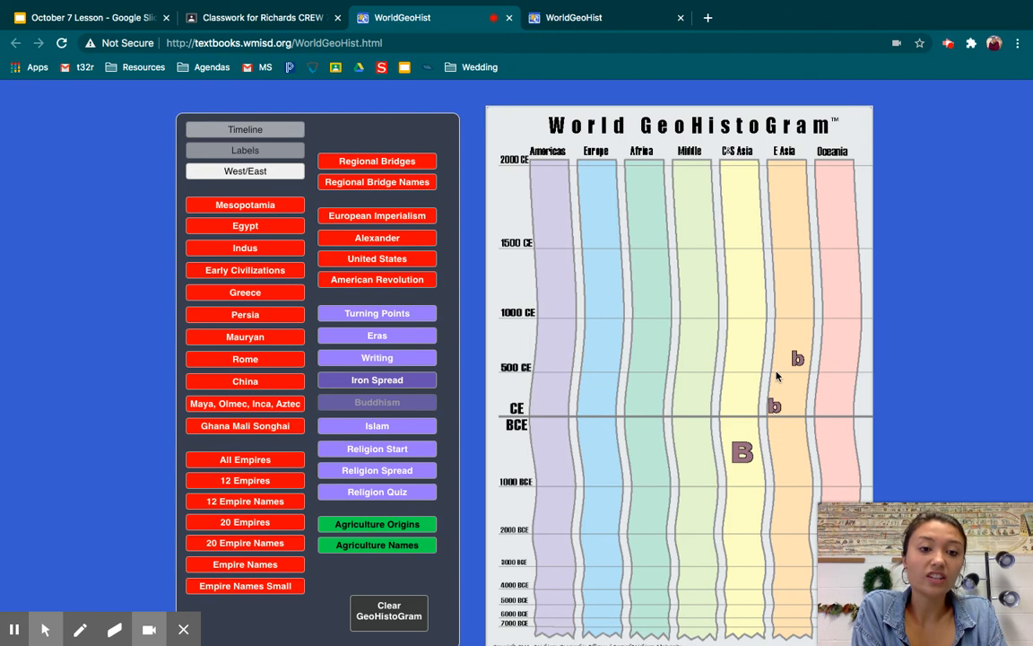
pyautogui.moveTo(750, 463)
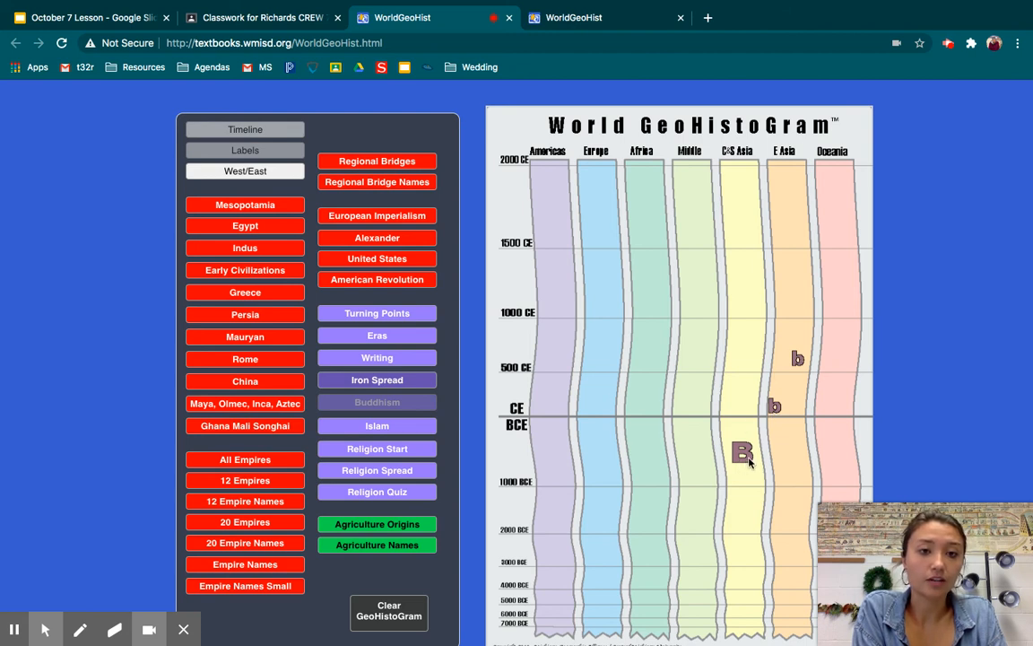
pyautogui.moveTo(772, 443)
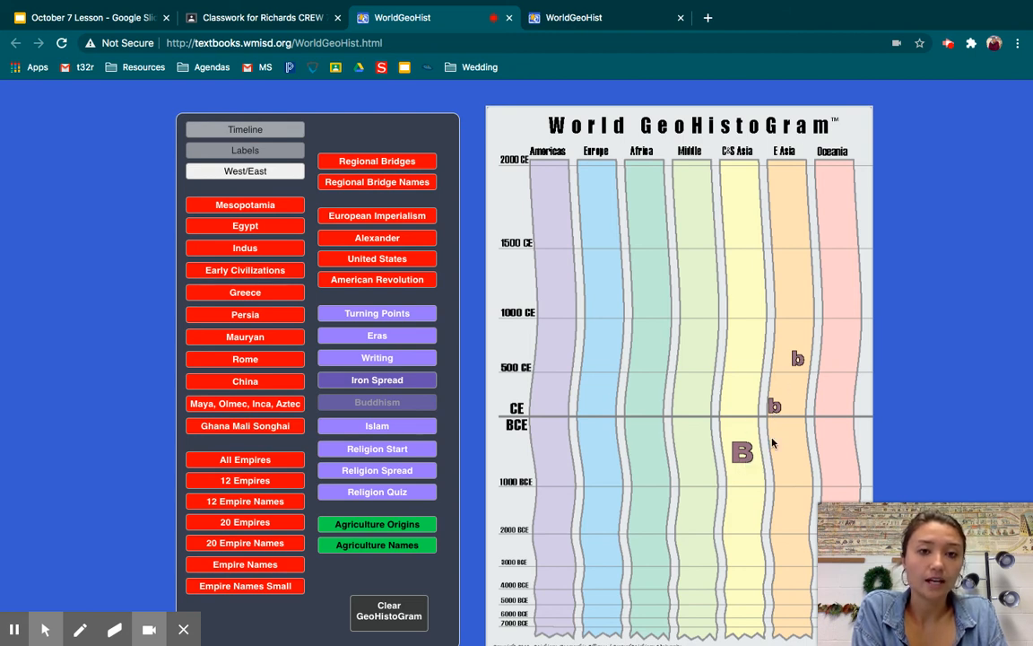
pyautogui.moveTo(230, 289)
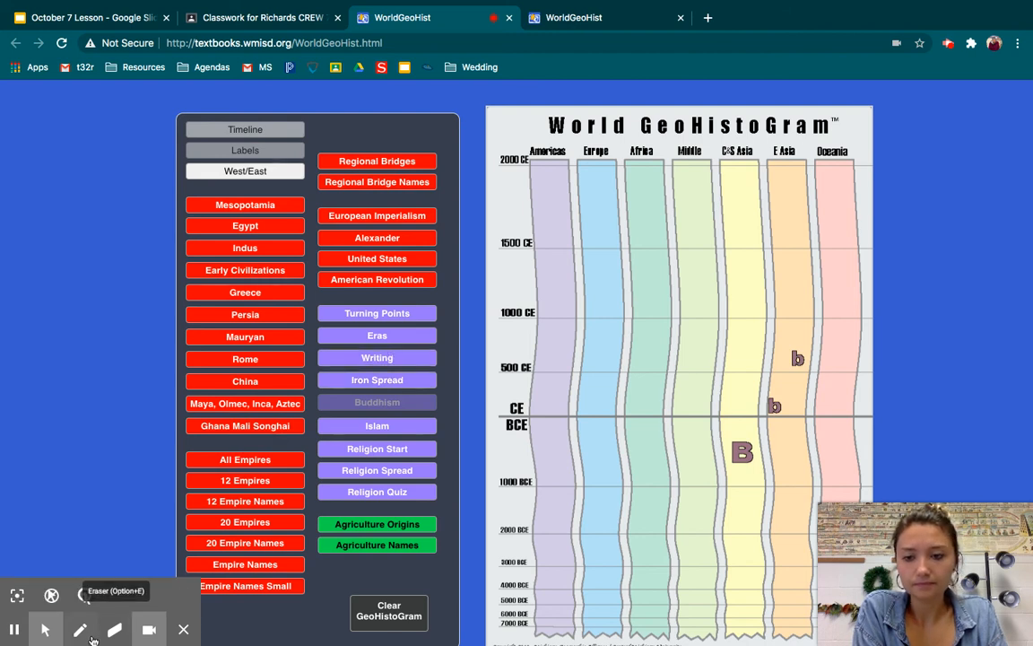
pyautogui.click(79, 629)
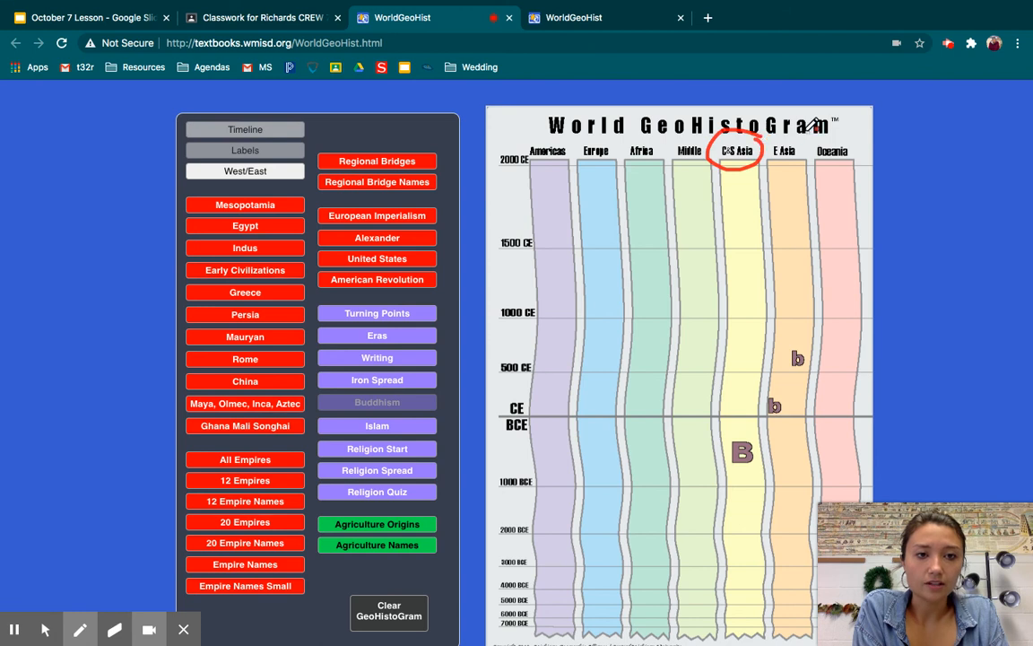
pyautogui.moveTo(771, 139); pyautogui.dragTo(785, 165)
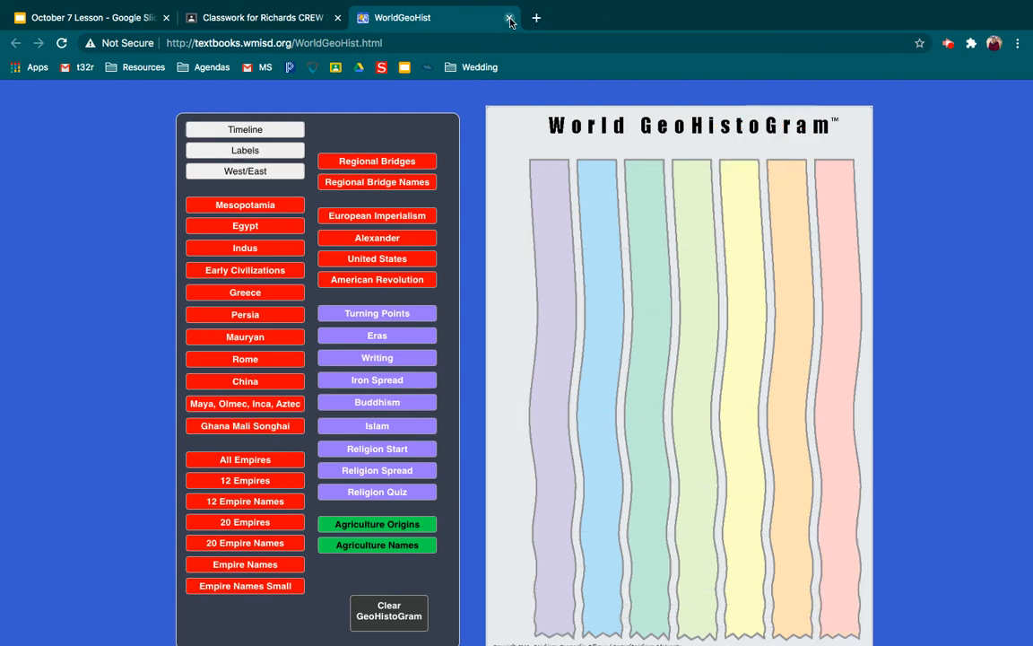
# Close the remaining WorldGeoHist tab to bring back the Question of the Day slide
pyautogui.click(509, 18)
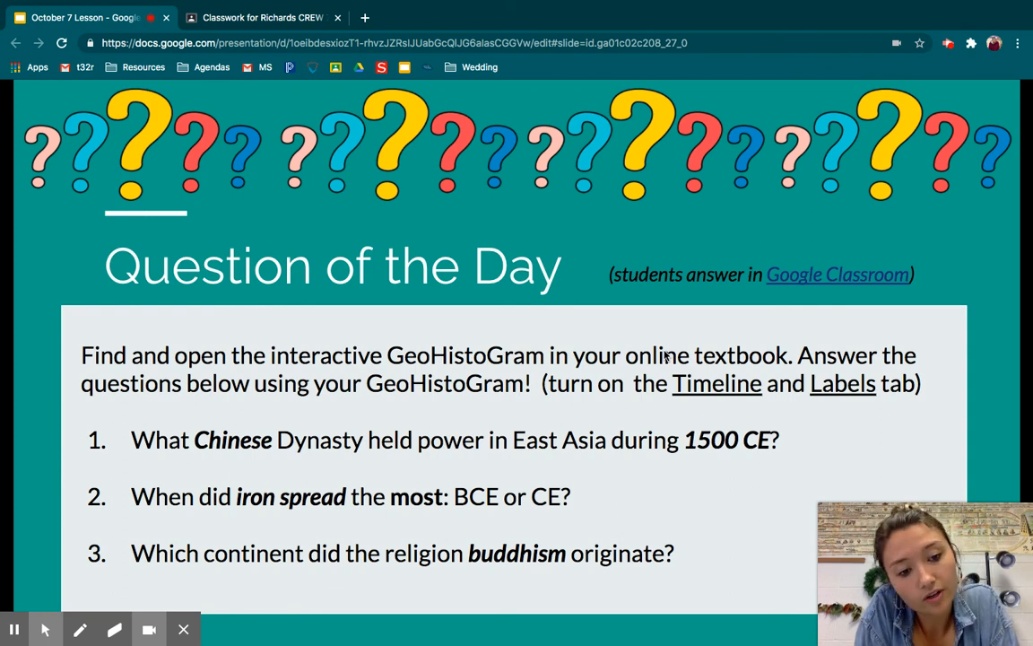
pyautogui.moveTo(777, 400)
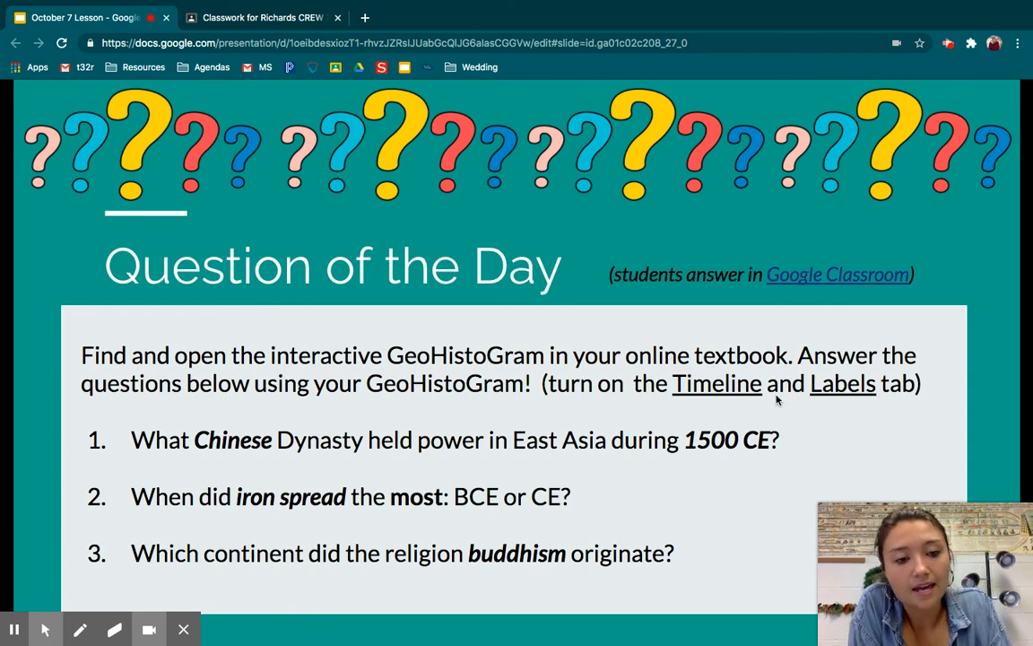